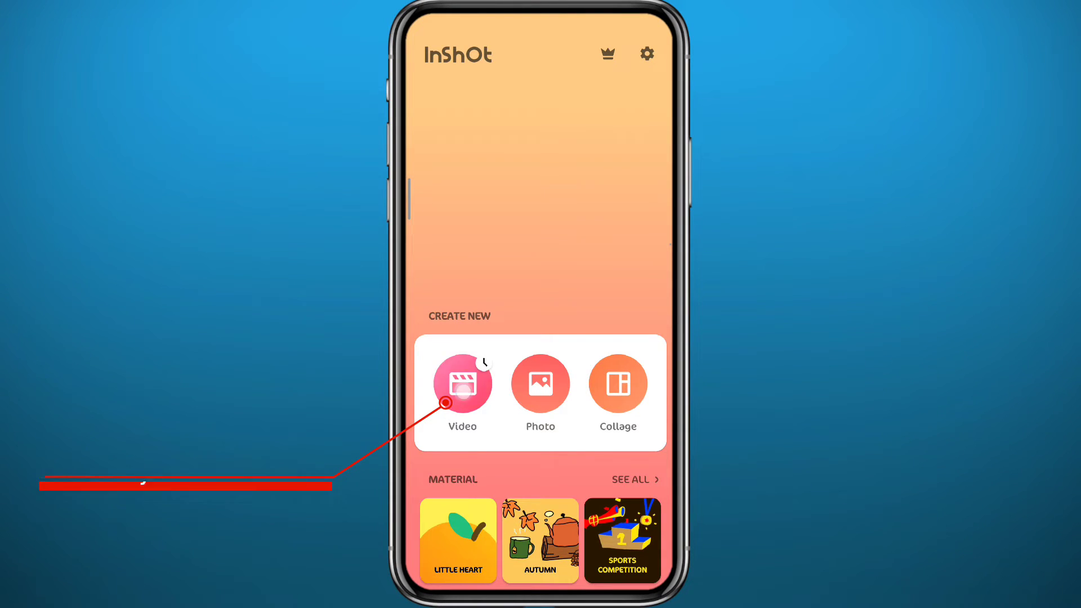
Start a new Video project with the mountain landscape clip loaded in the editor.
{"action": "left_click", "coordinate": [461, 382]}
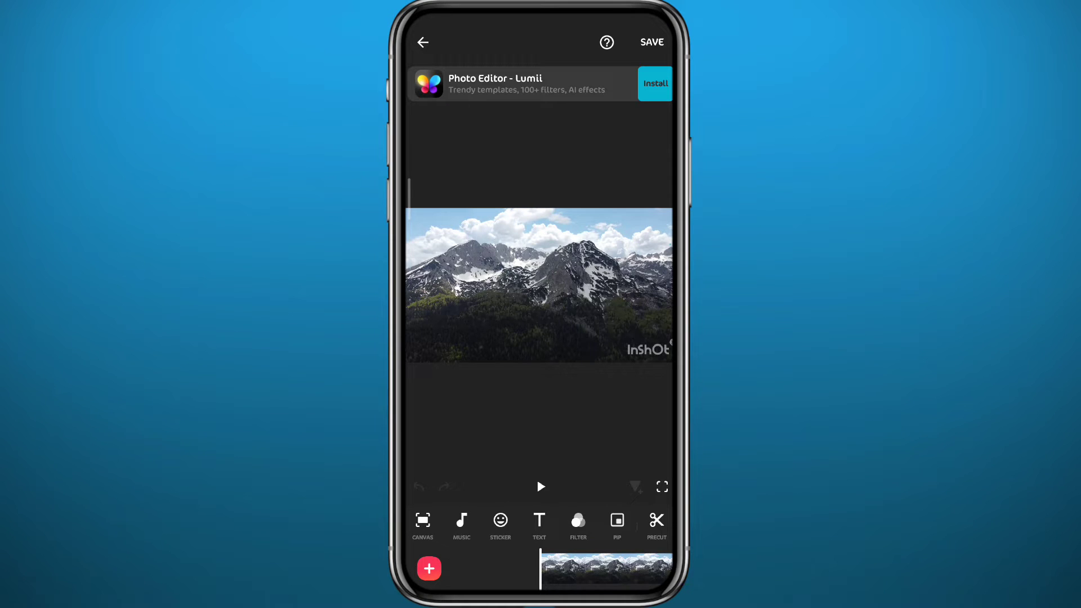
Preview the mountain clip, then select the InShot watermark to reveal removal options.
{"action": "left_click", "coordinate": [541, 487]}
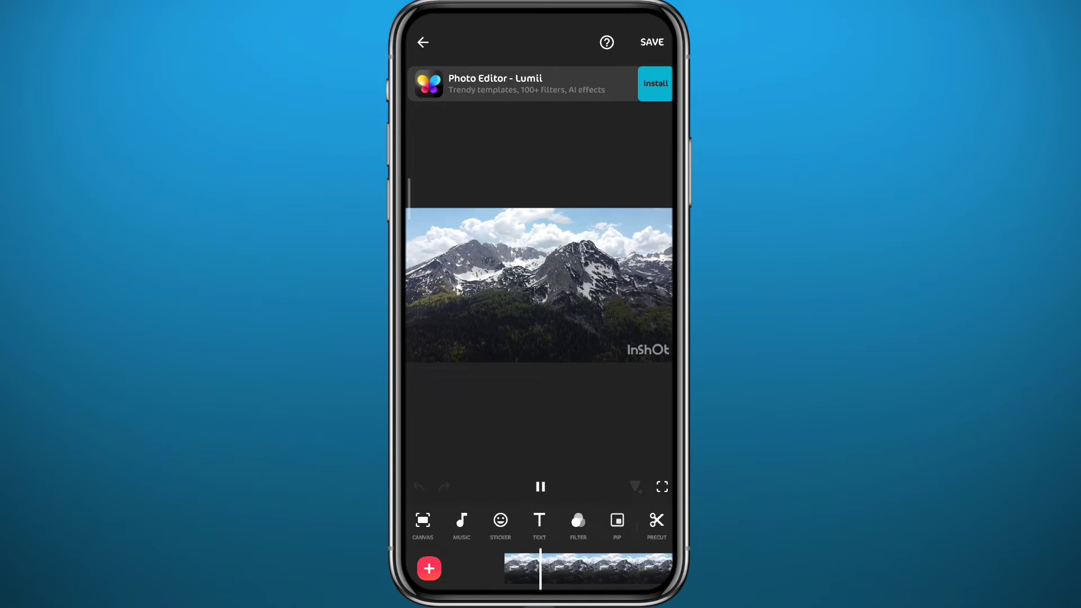
{"action": "left_click", "coordinate": [541, 486]}
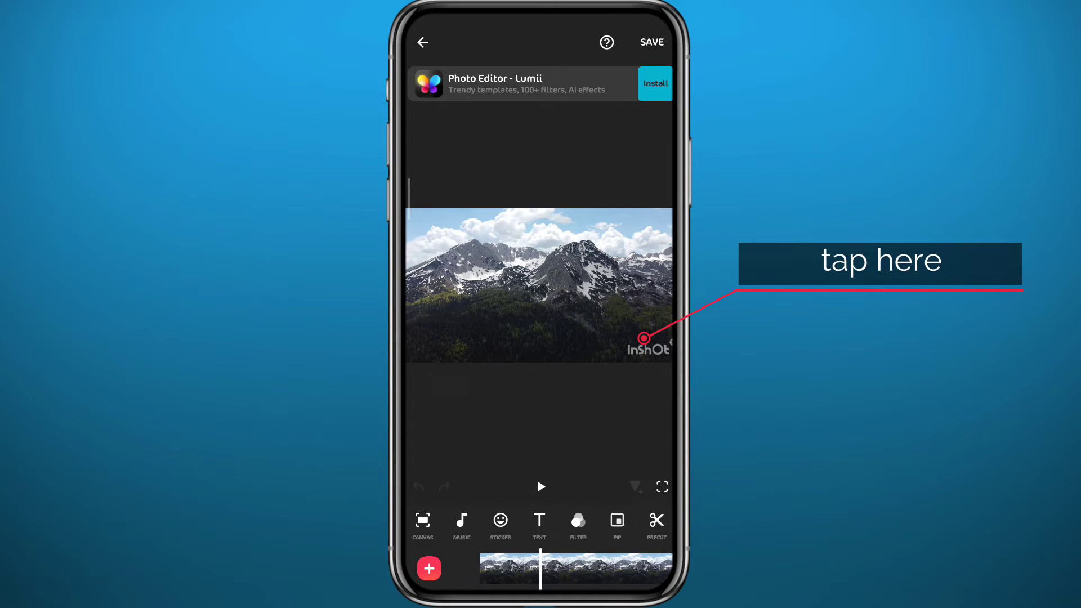
{"action": "left_click", "coordinate": [644, 339]}
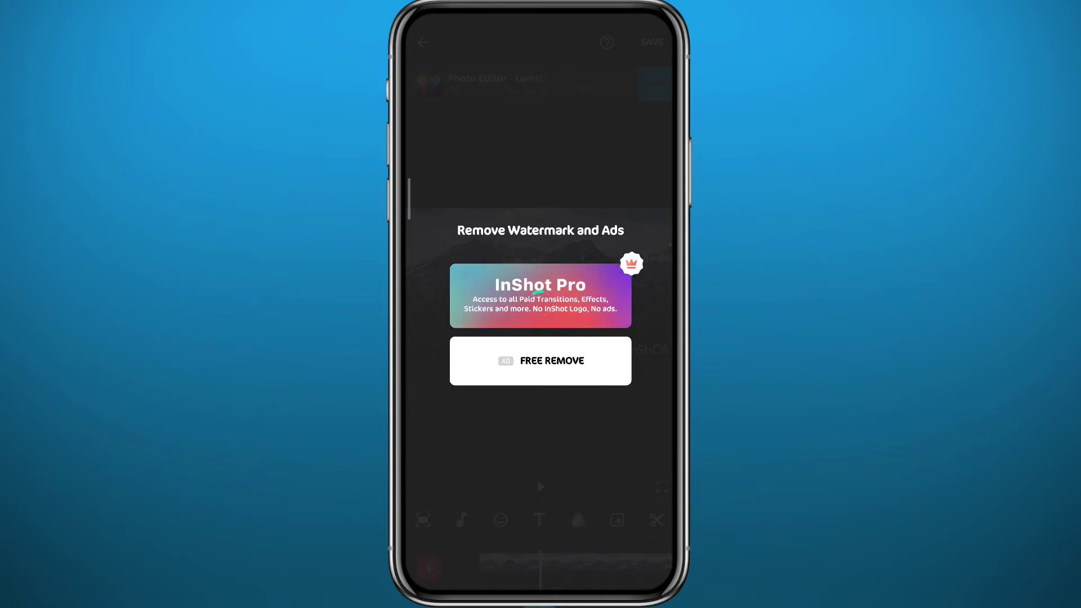
Remove the watermark via FREE REMOVE and confirm the preview is clean.
{"action": "left_click", "coordinate": [541, 295]}
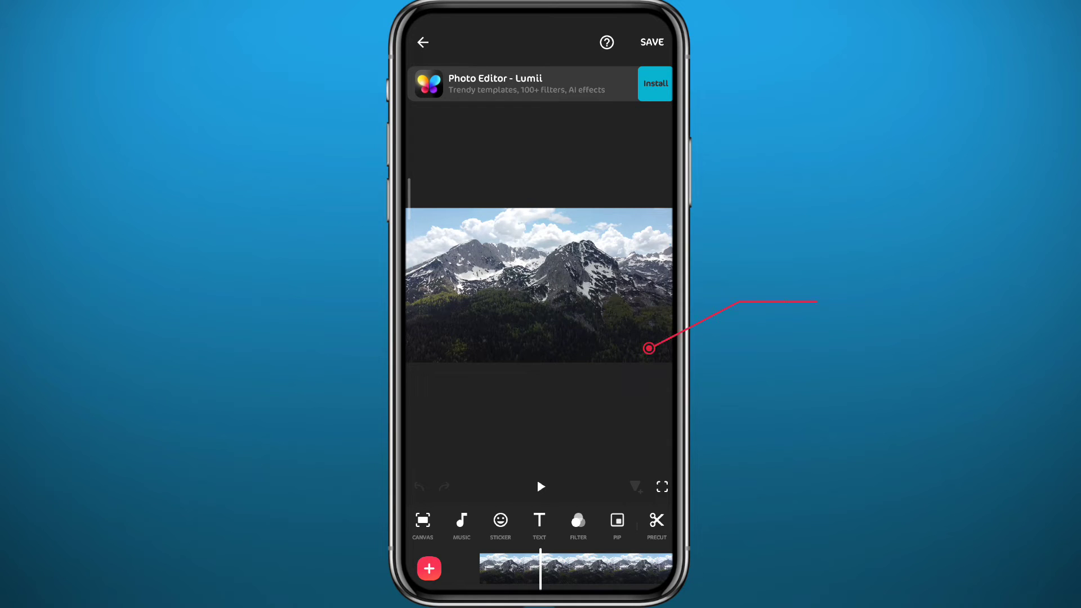
{"action": "left_click", "coordinate": [540, 486]}
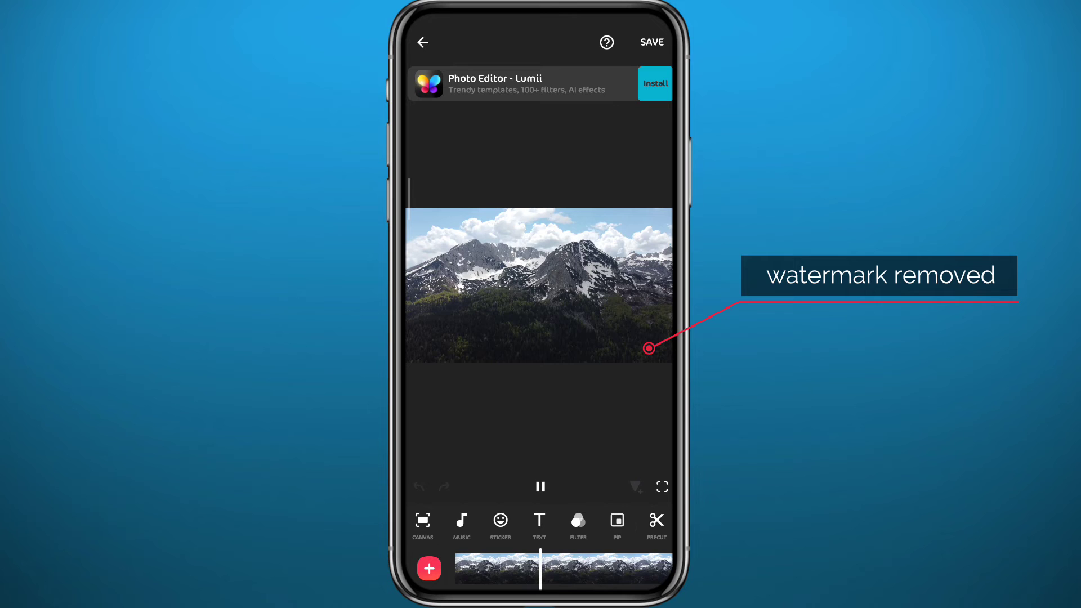
{"action": "left_click", "coordinate": [540, 487]}
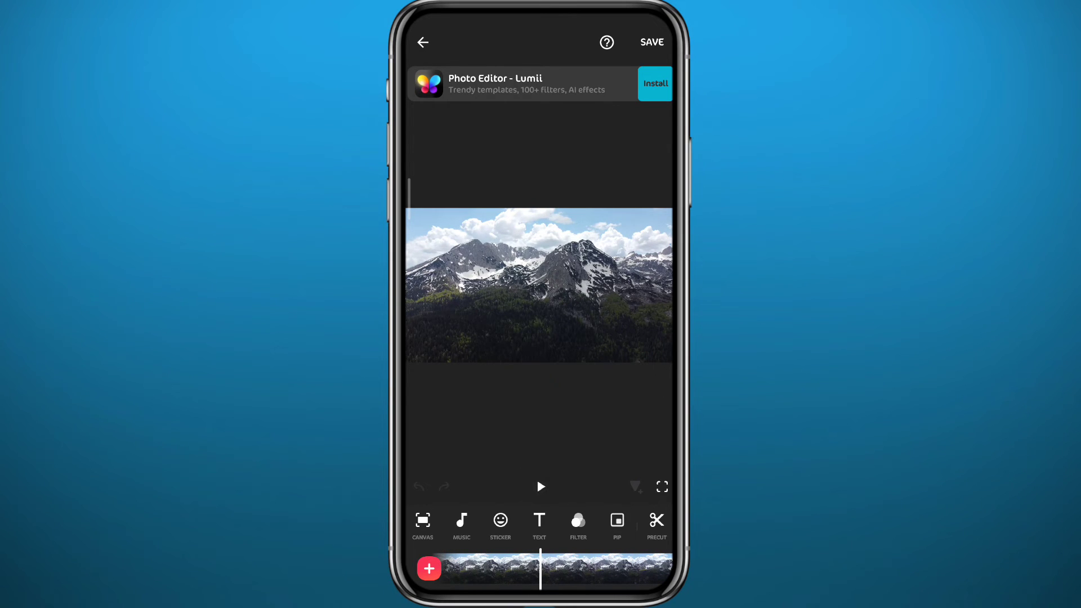
Export the watermark-free mountain video at 1080p resolution.
{"action": "left_click", "coordinate": [650, 42]}
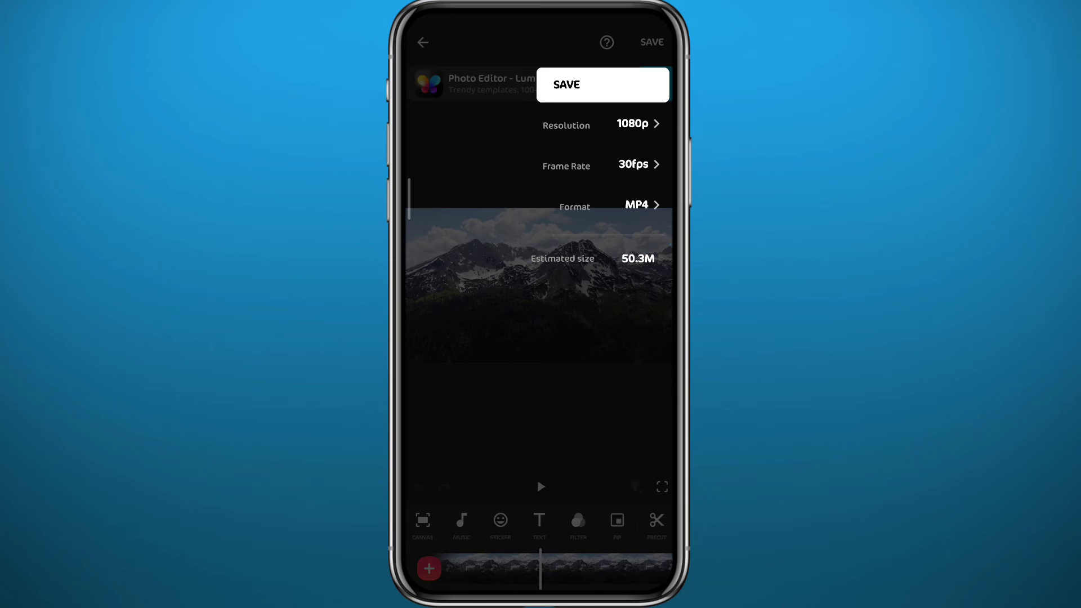
{"action": "left_click", "coordinate": [631, 124]}
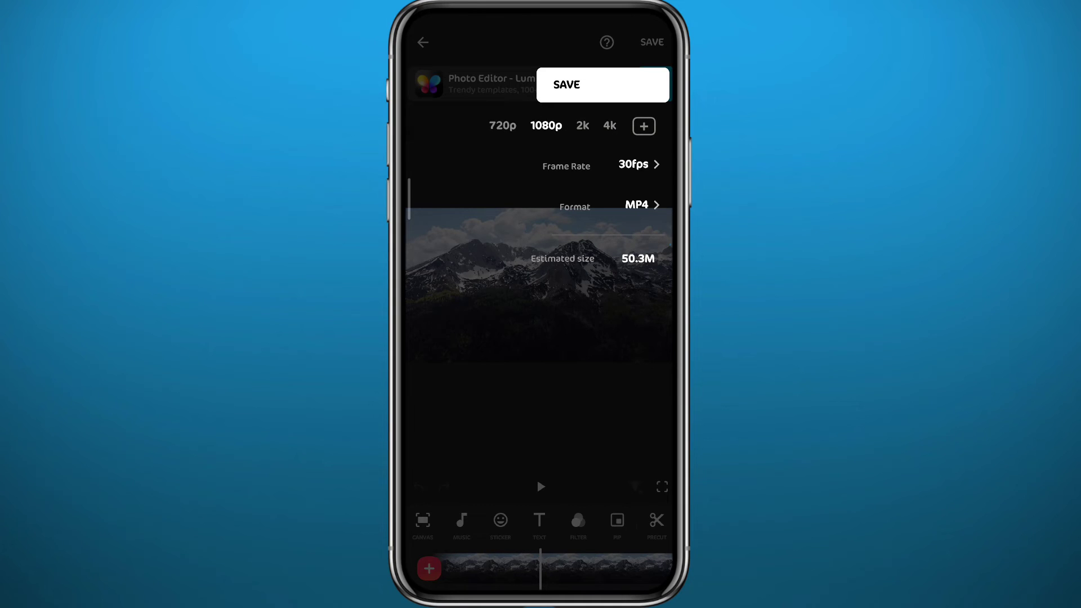
{"action": "left_click", "coordinate": [567, 85]}
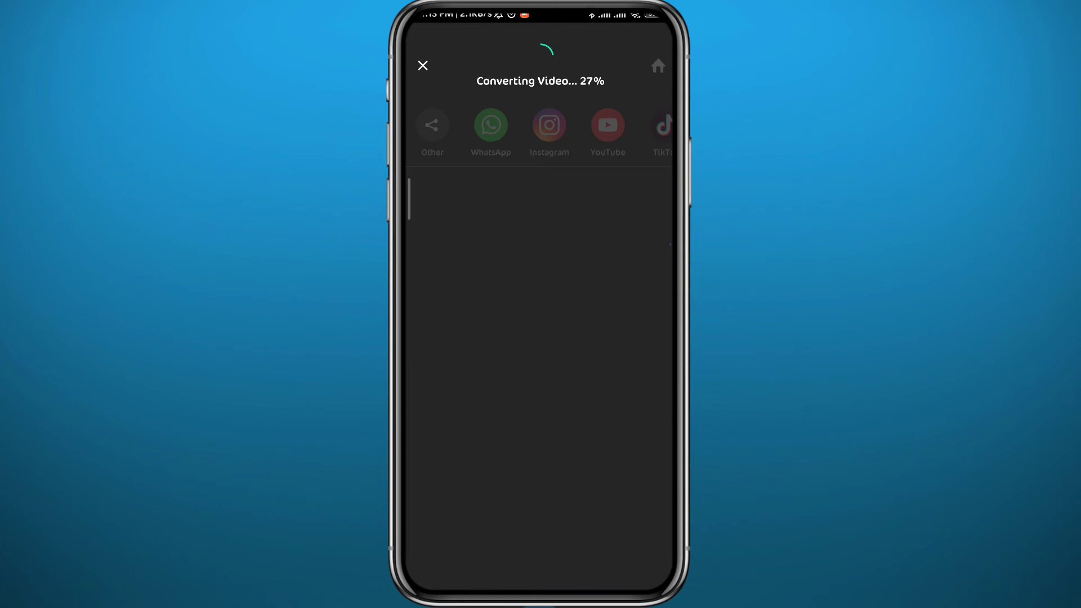
Play the exported video in the phone's gallery.
{"action": "left_click", "coordinate": [423, 65]}
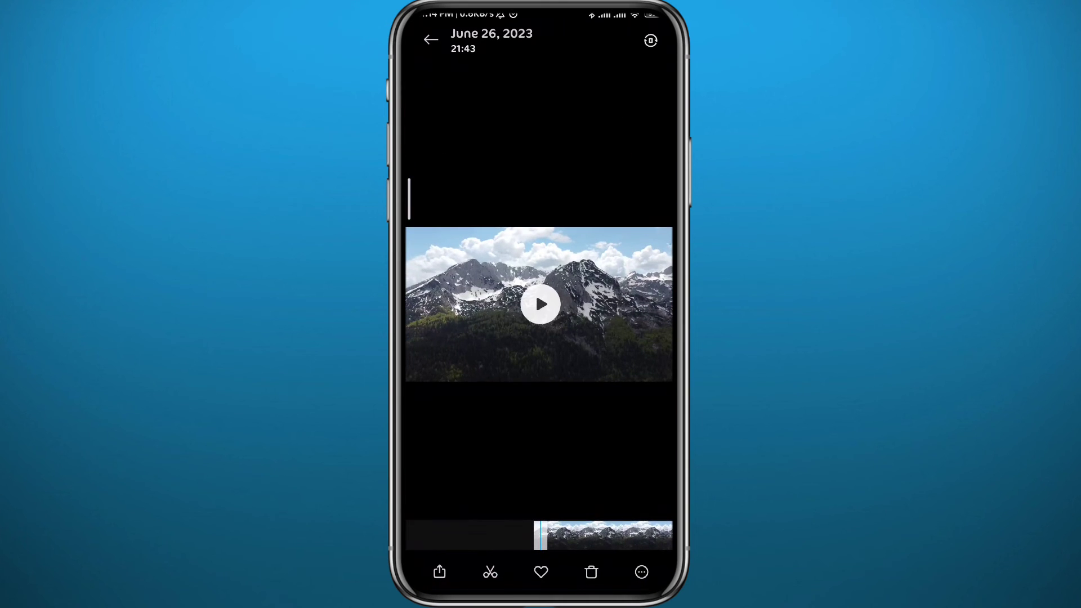
{"action": "left_click", "coordinate": [540, 304]}
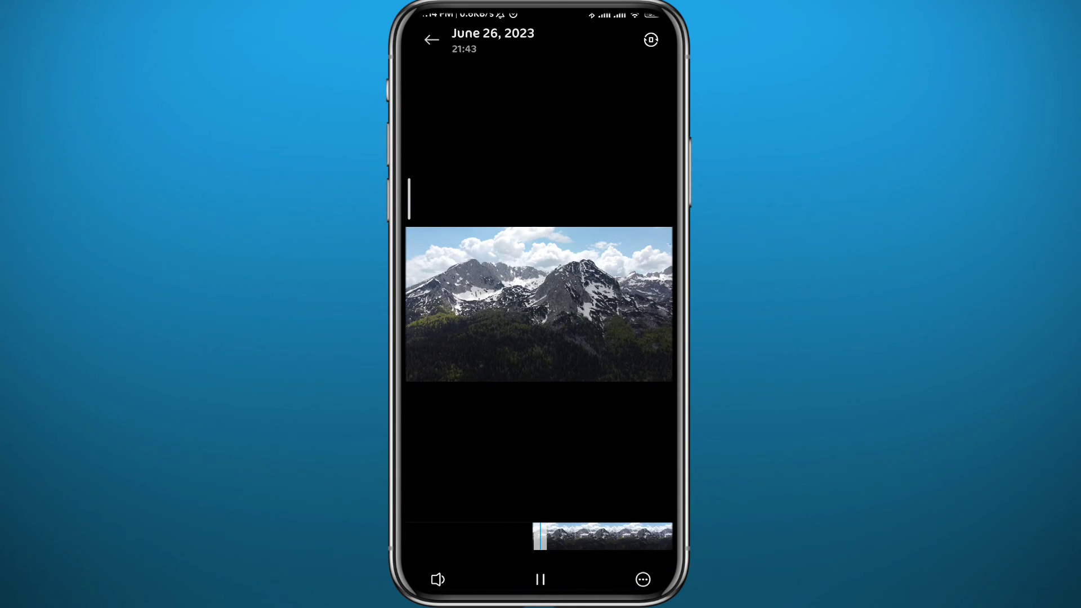